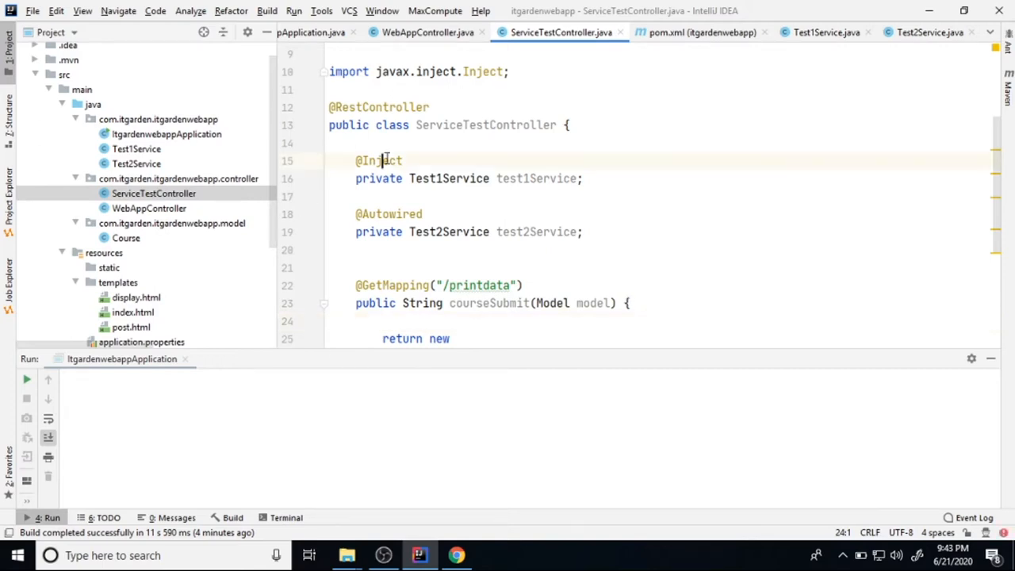
double_click(380, 160)
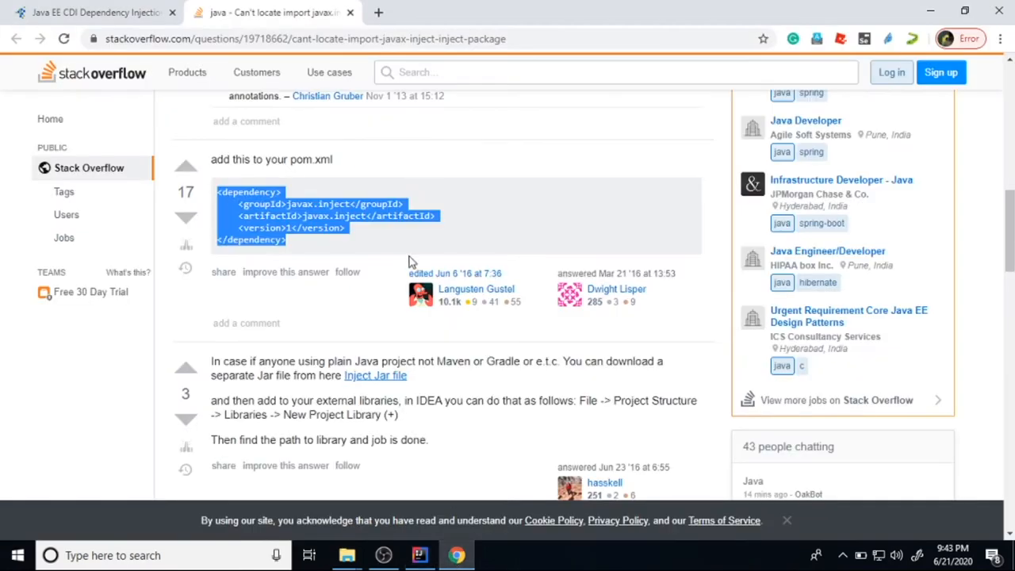
click(92, 13)
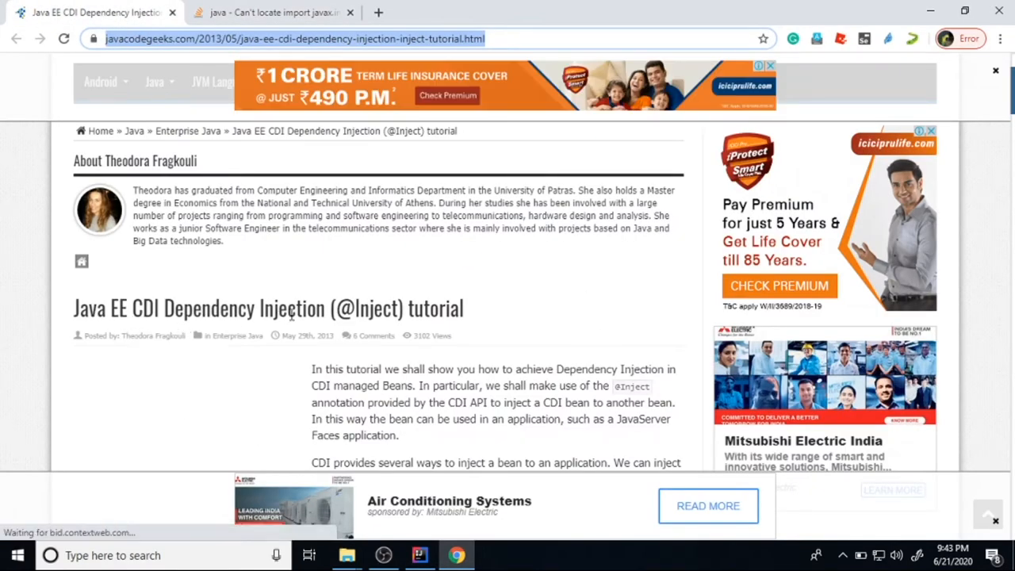
double_click(292, 307)
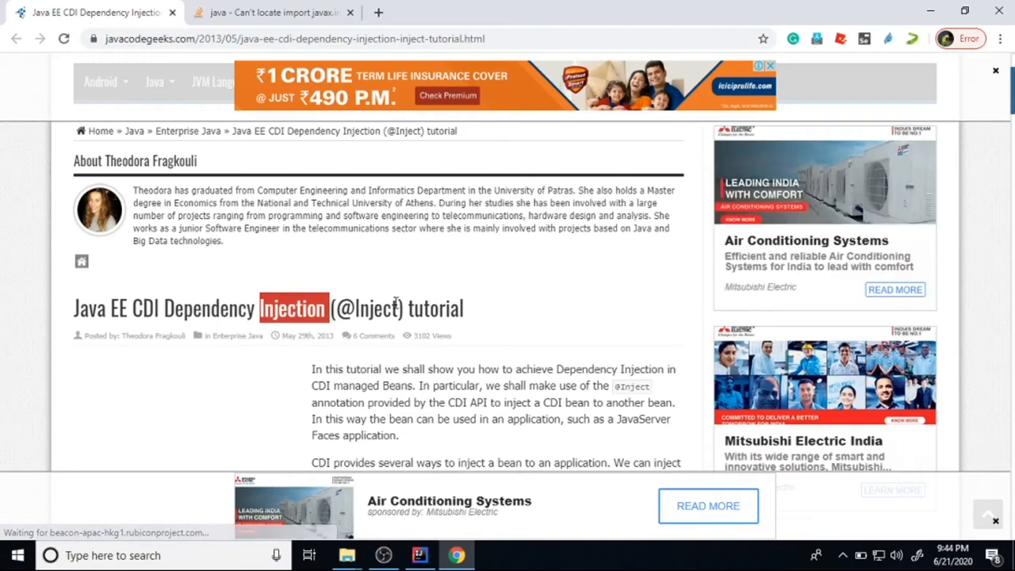
scroll(down, 3)
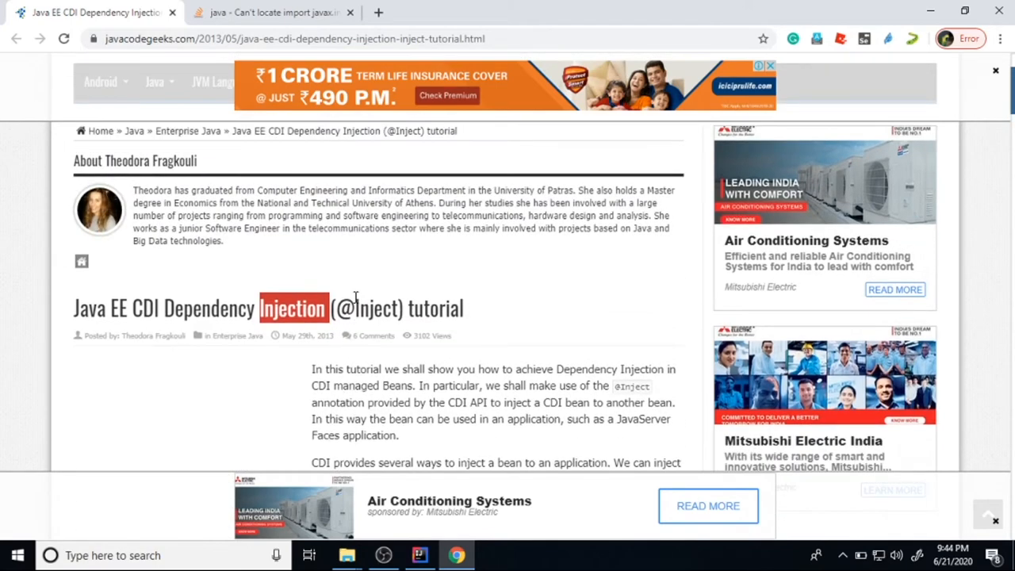
mouse_move(181, 308)
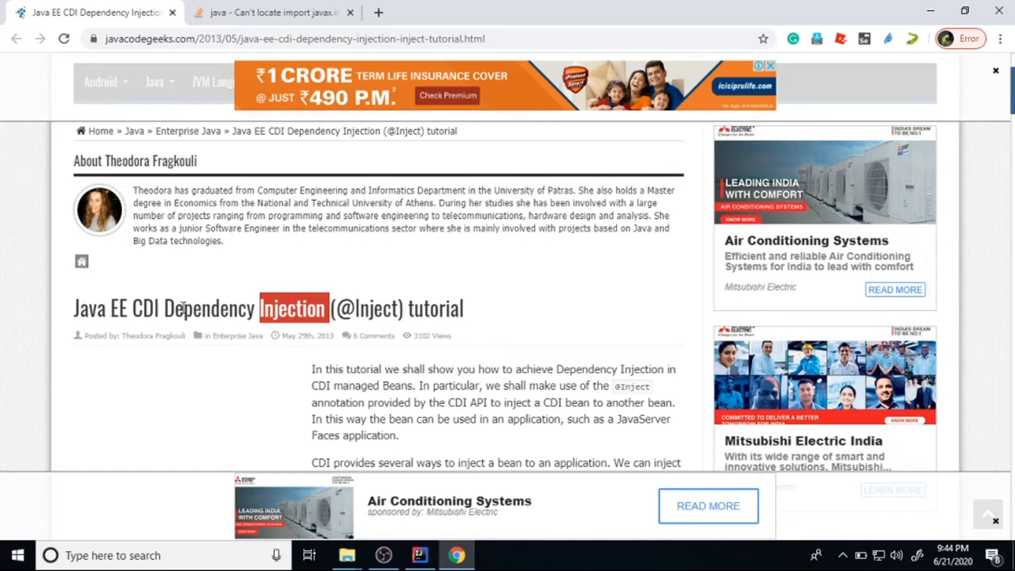
double_click(209, 308)
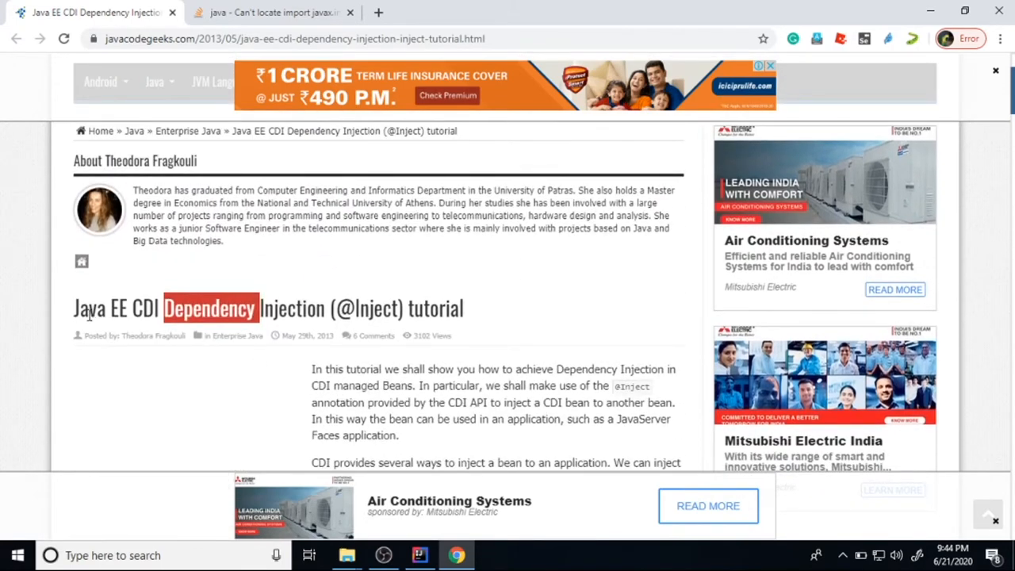
drag(92, 308, 325, 308)
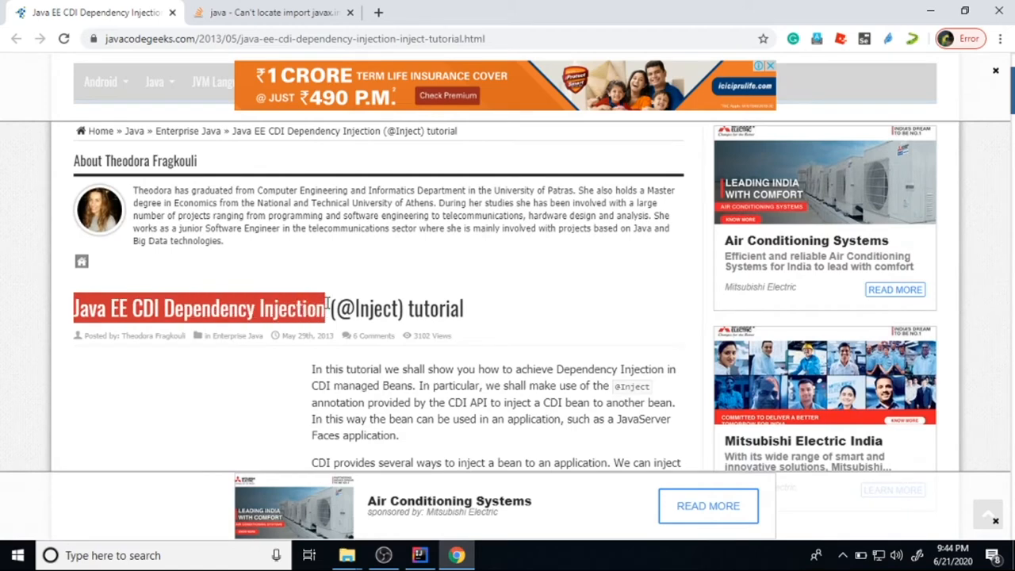
scroll(down, 3)
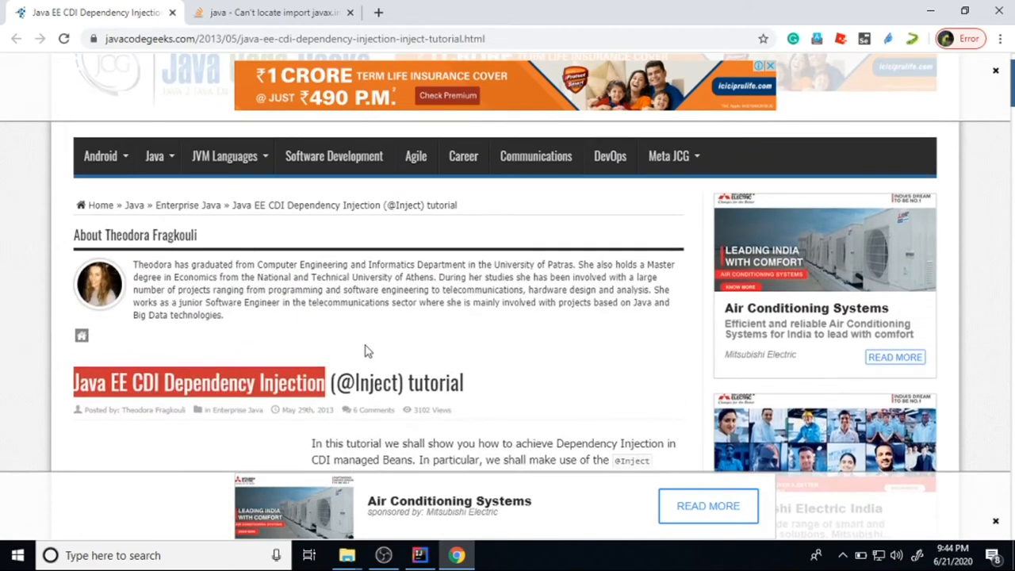
scroll(down, 3)
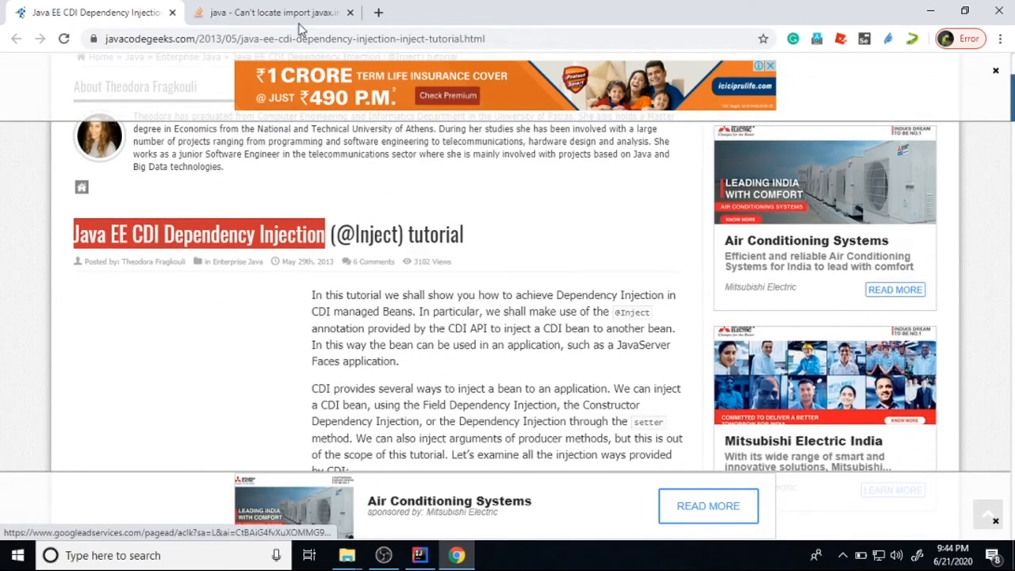
click(273, 13)
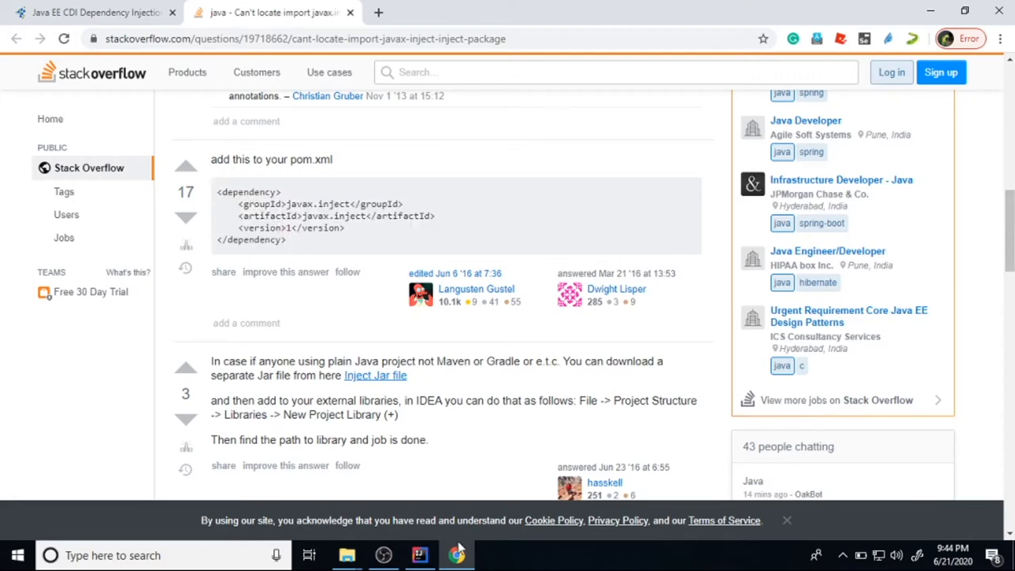
Step: Switch between the javax.inject Stack Overflow answer and ServiceTestController, ending on the controller code
click(419, 555)
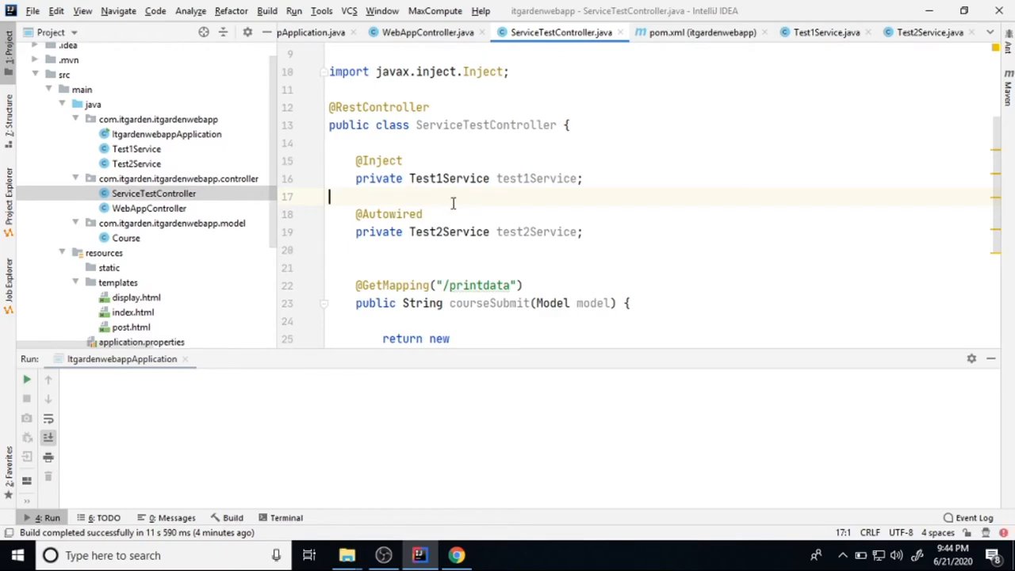
text(x)
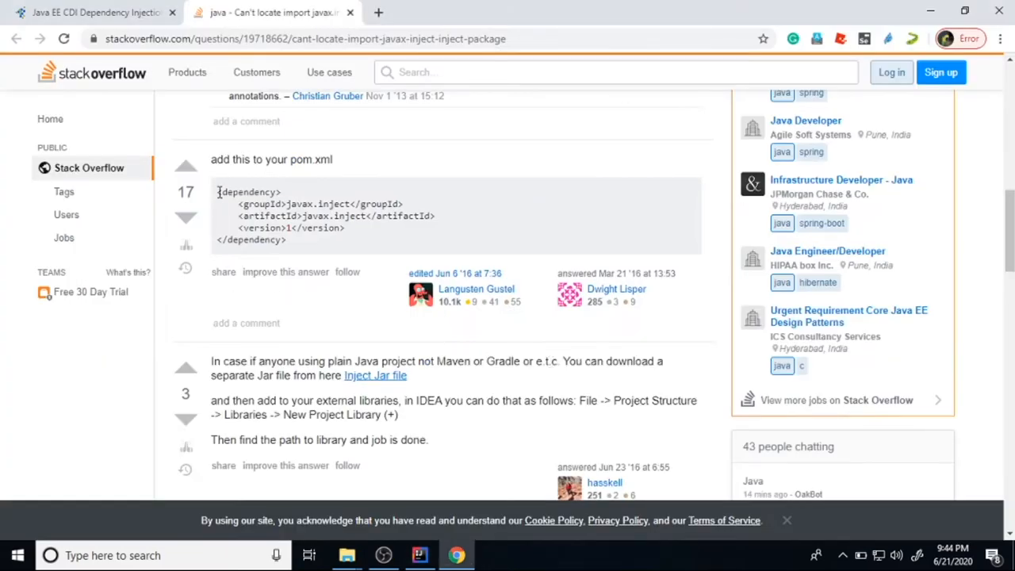
click(419, 555)
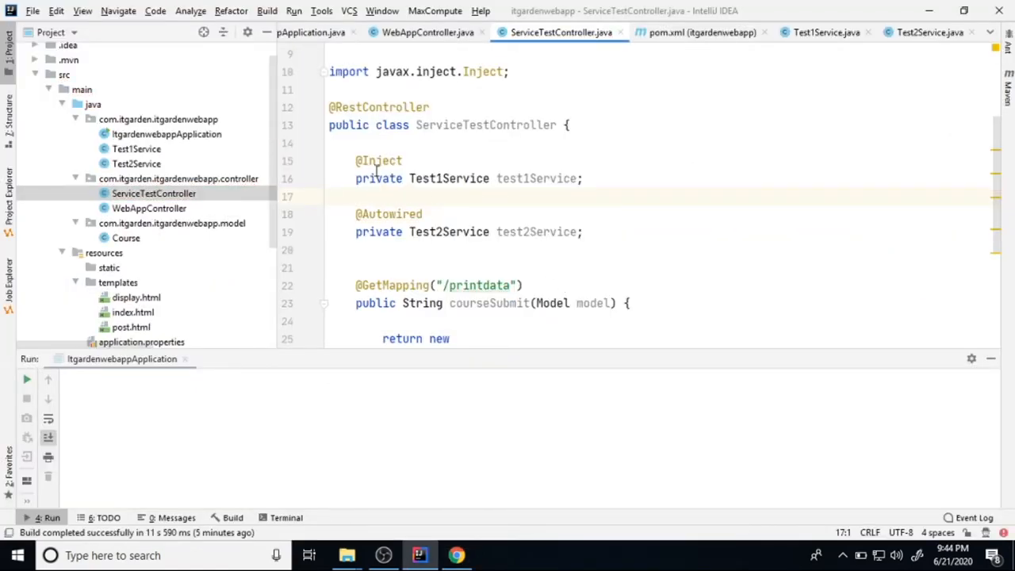
click(405, 160)
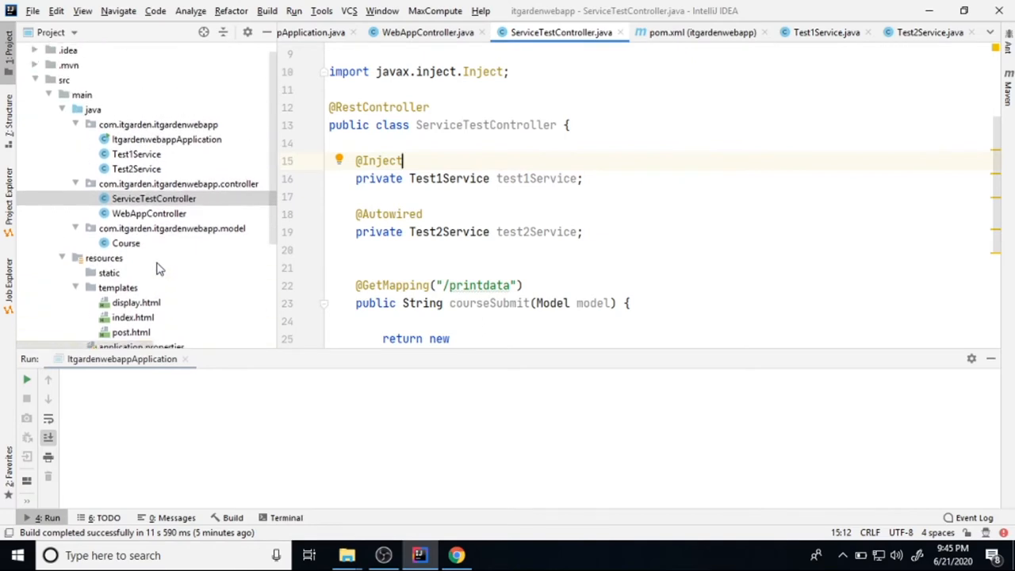
Step: Review Test1Service and pom.xml, then close the Test1Service.java and Test2Service.java editors
double_click(136, 154)
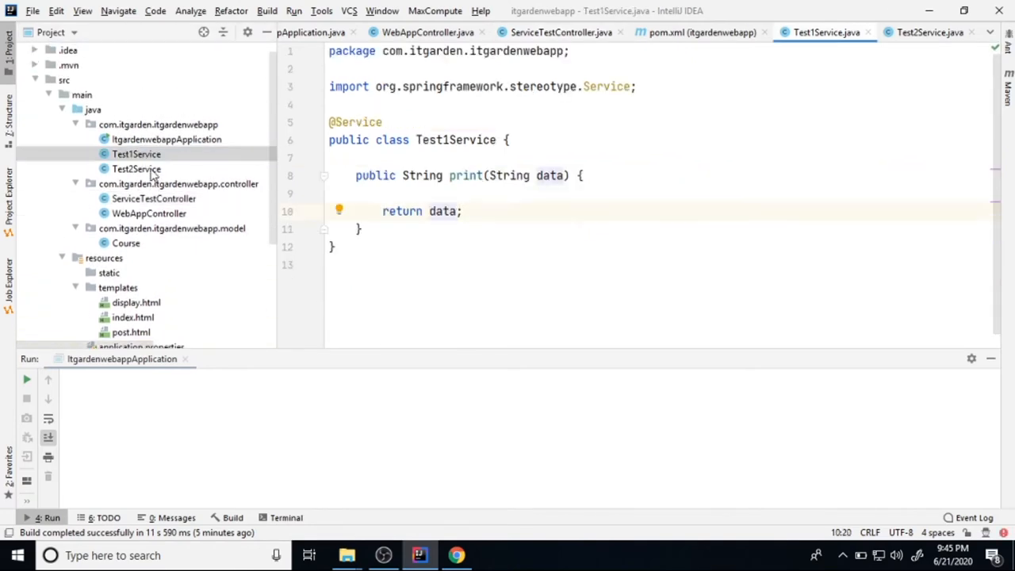
click(137, 168)
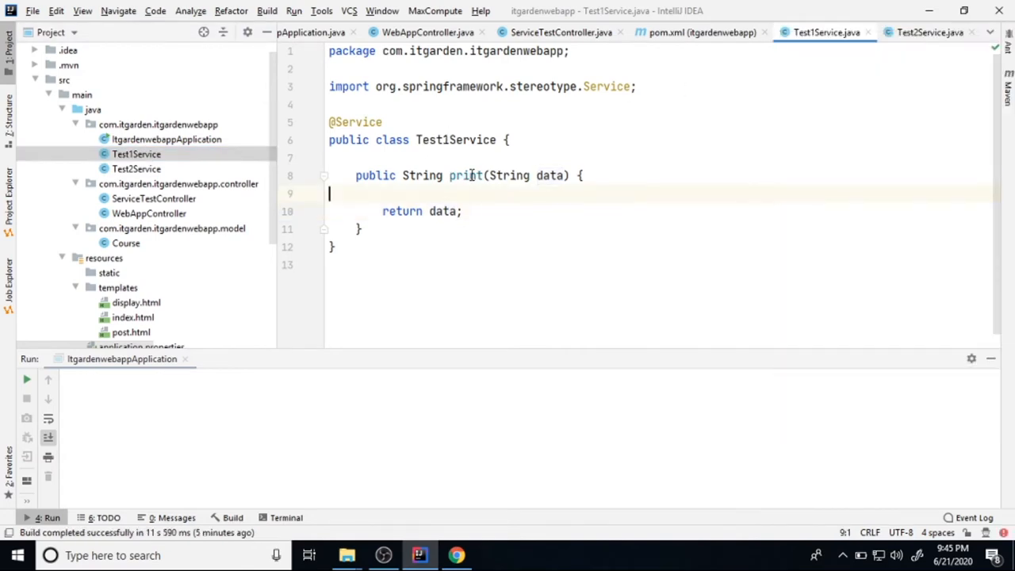
click(780, 32)
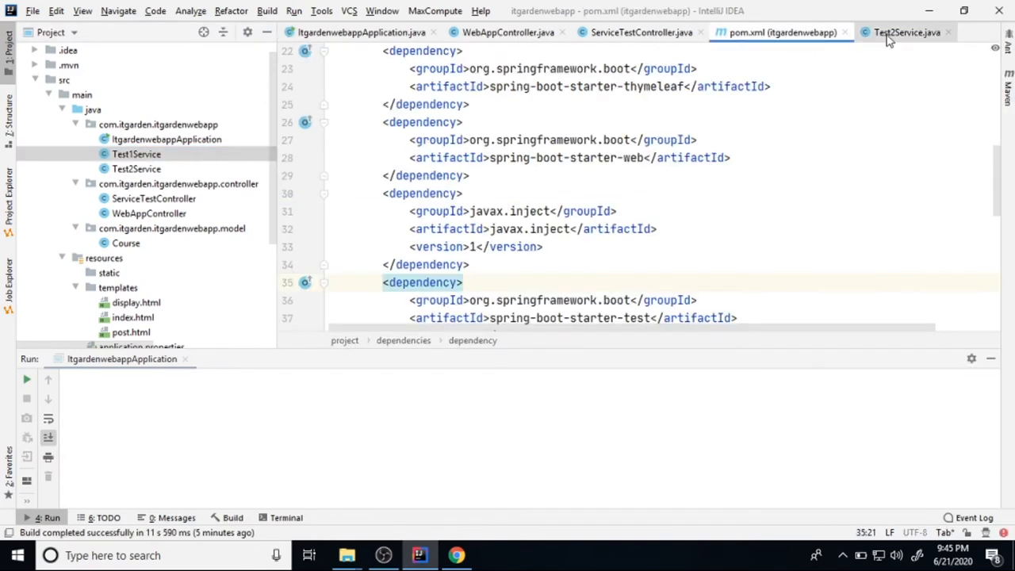
click(948, 32)
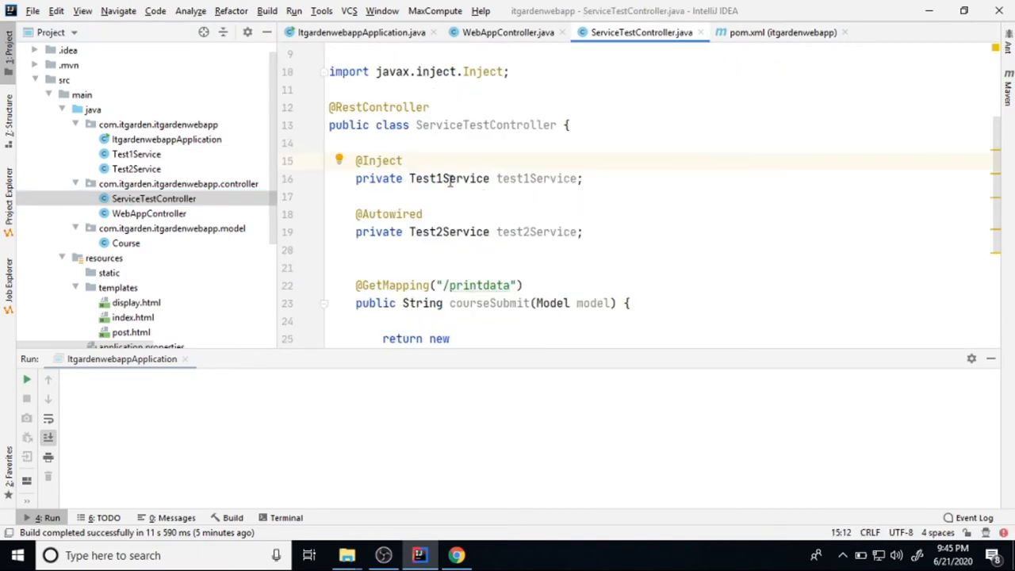
double_click(449, 178)
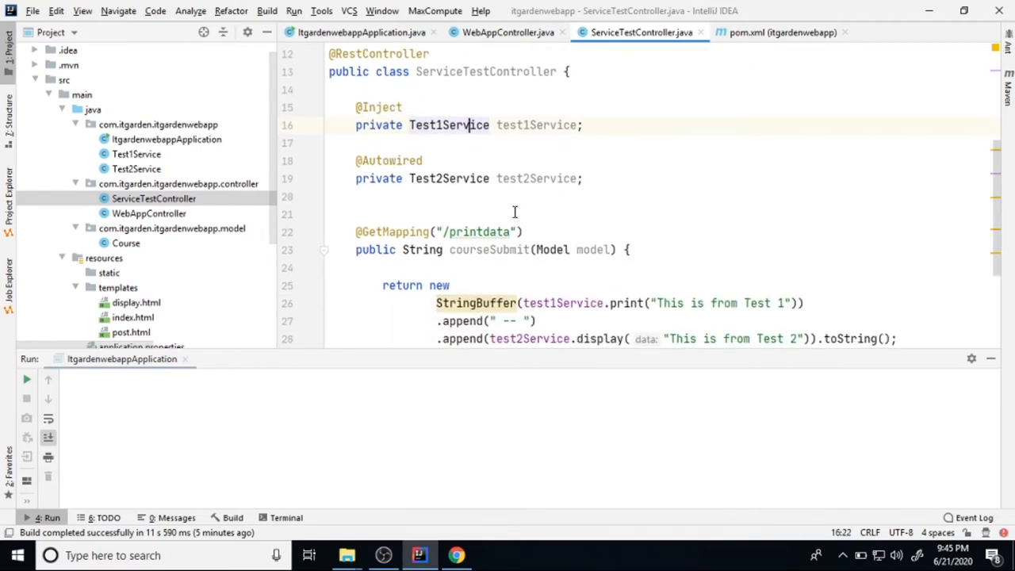
double_click(449, 177)
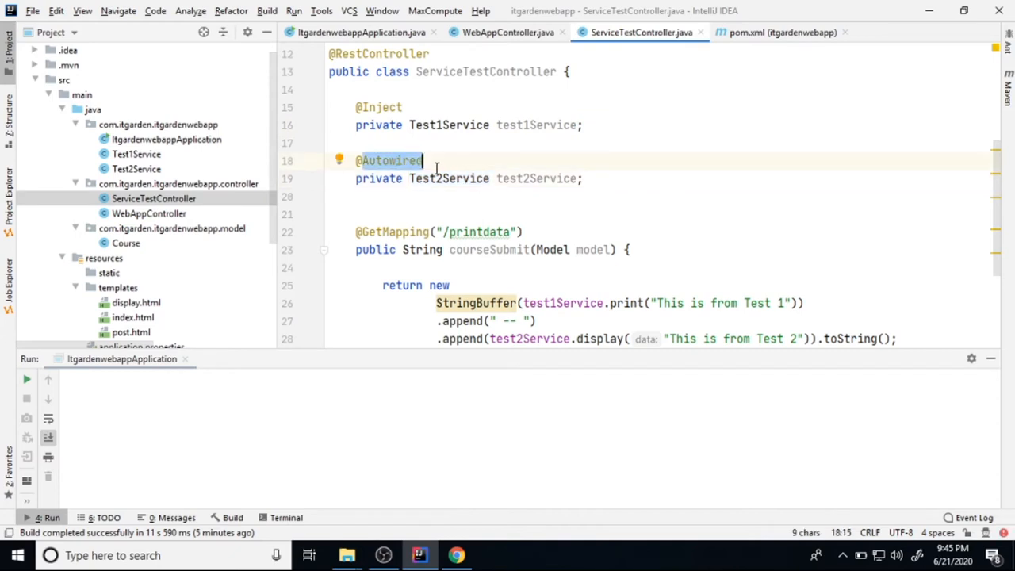
text(//)
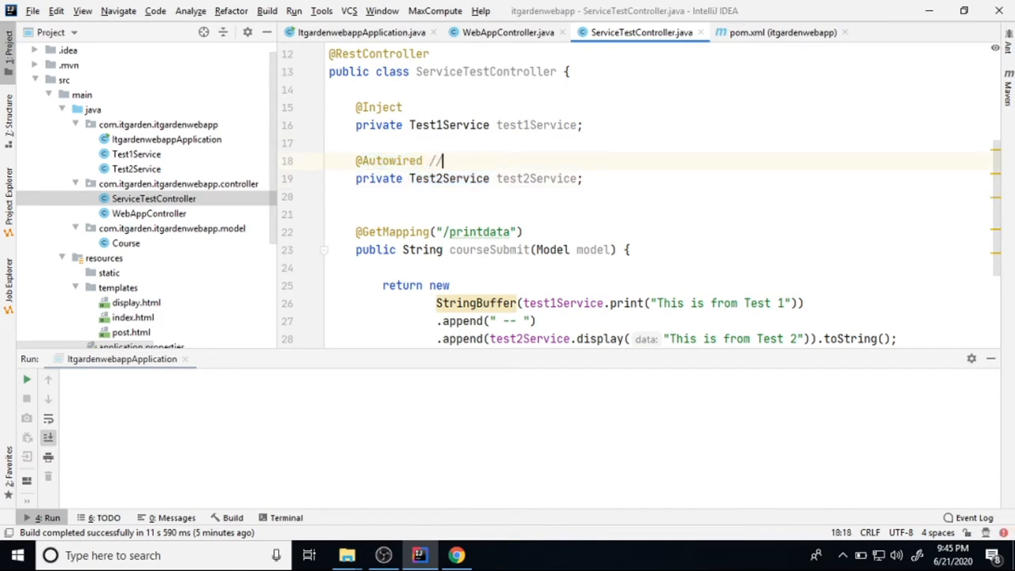
text(S[ri])
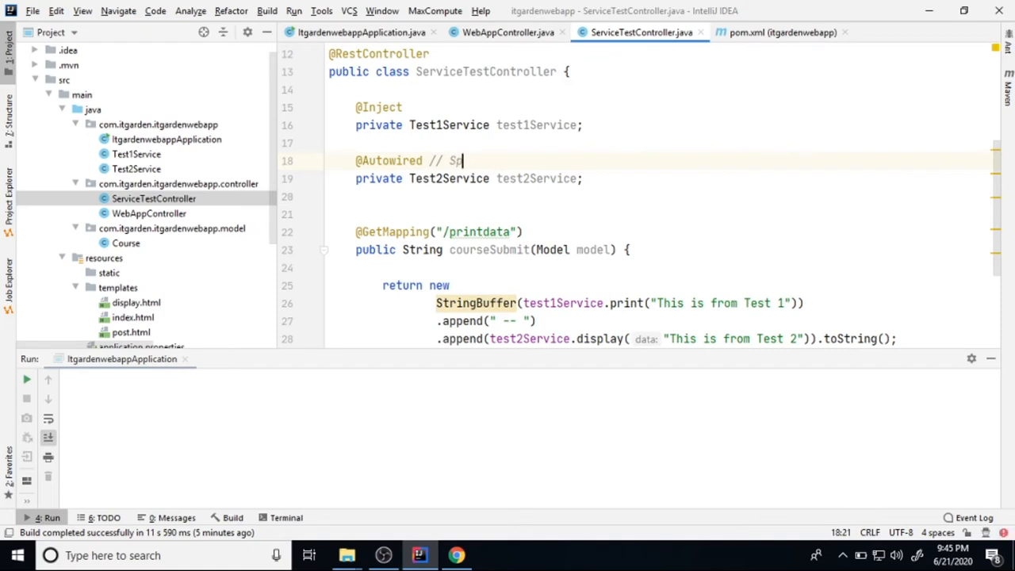
text(ring)
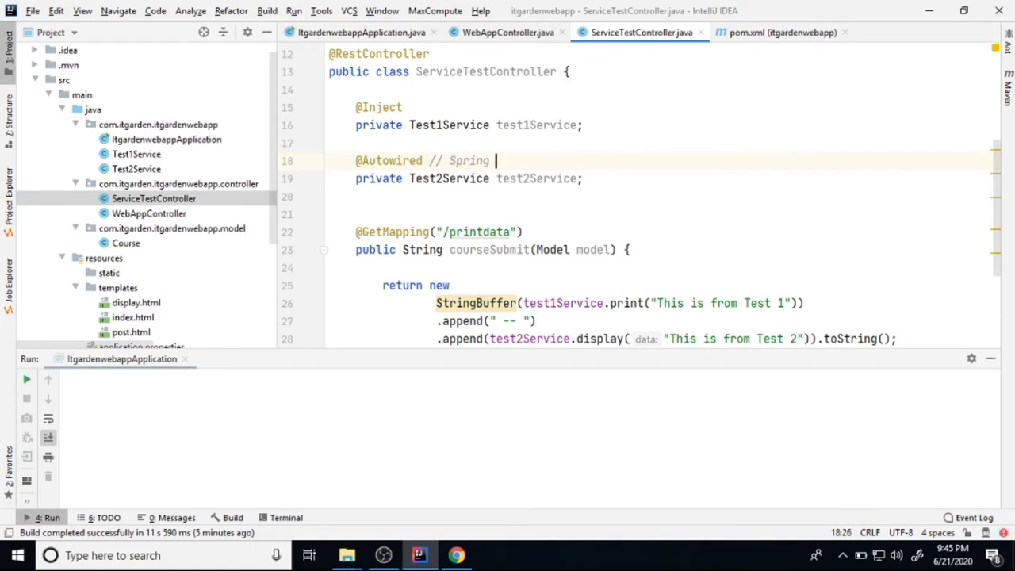
text('s own Annotation)
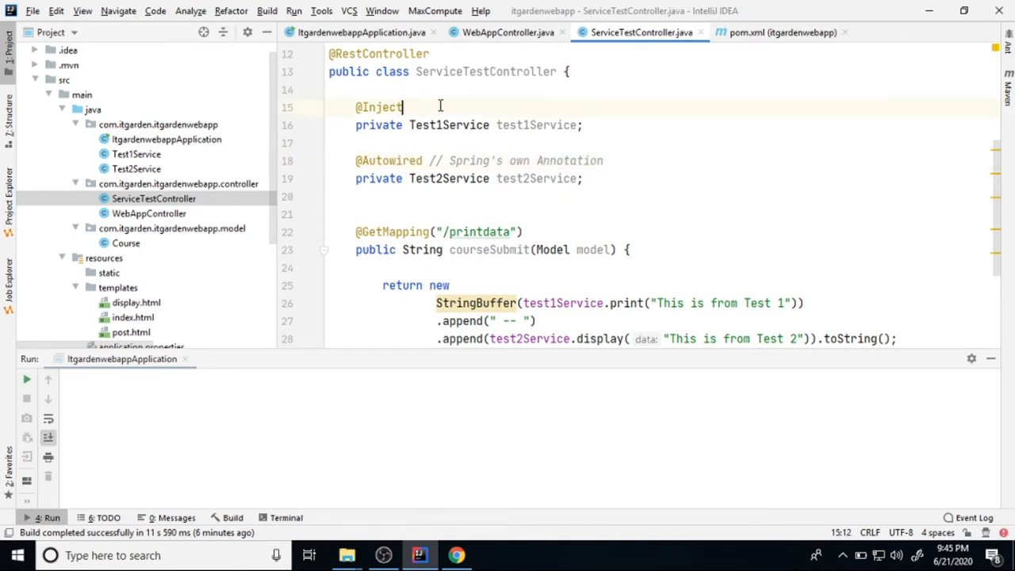
text(//)
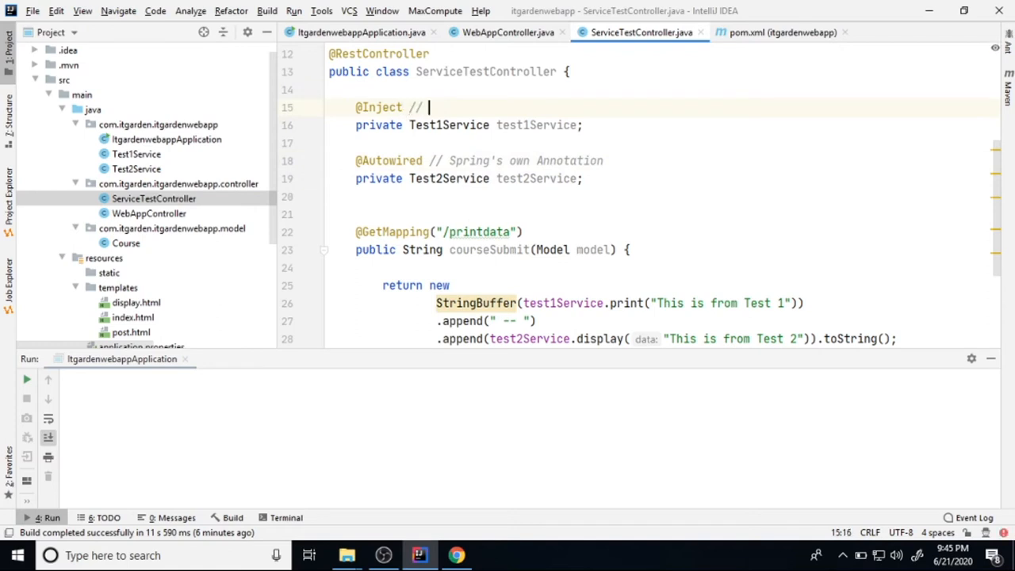
text(This Java EE)
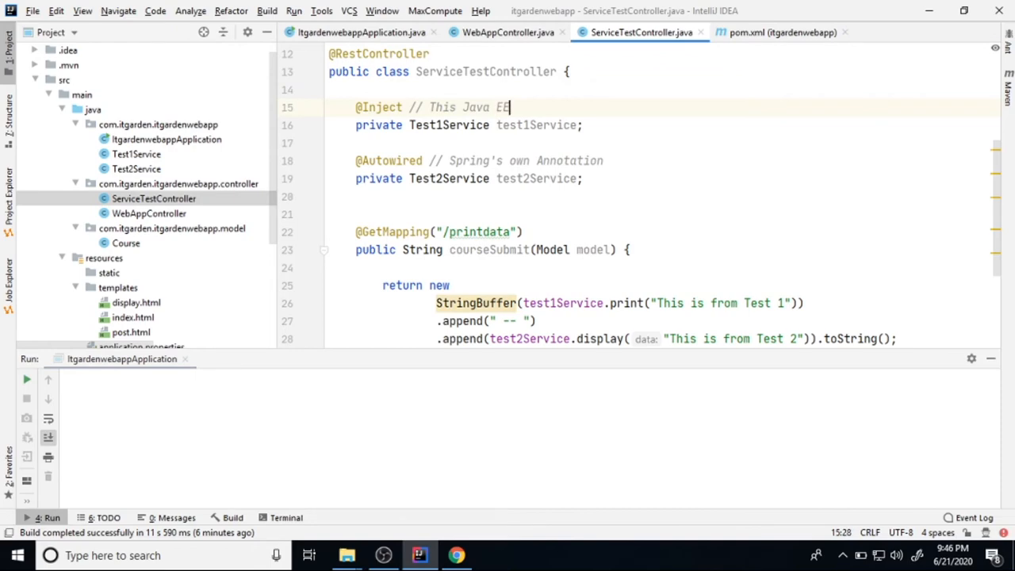
click(457, 555)
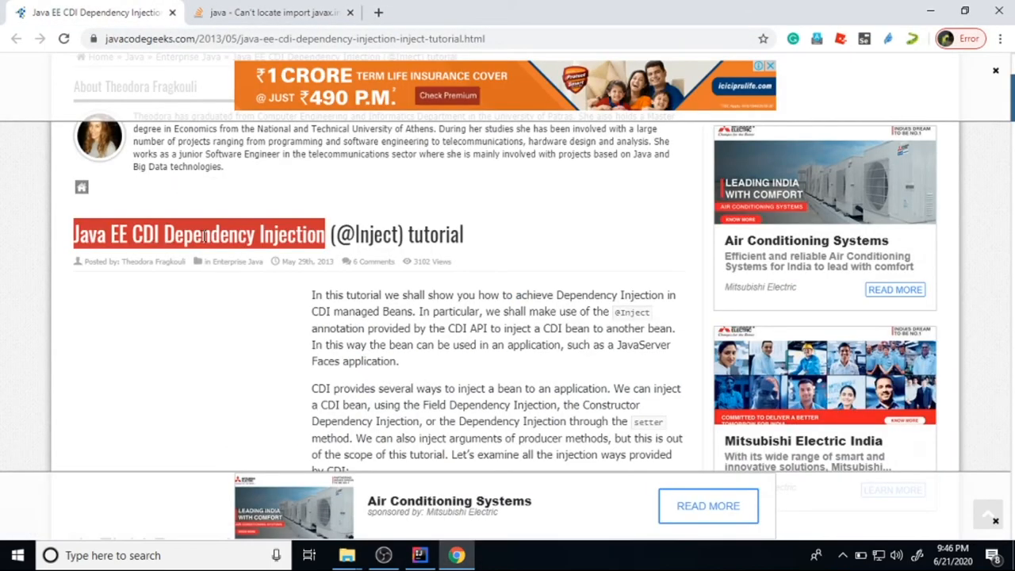
click(419, 555)
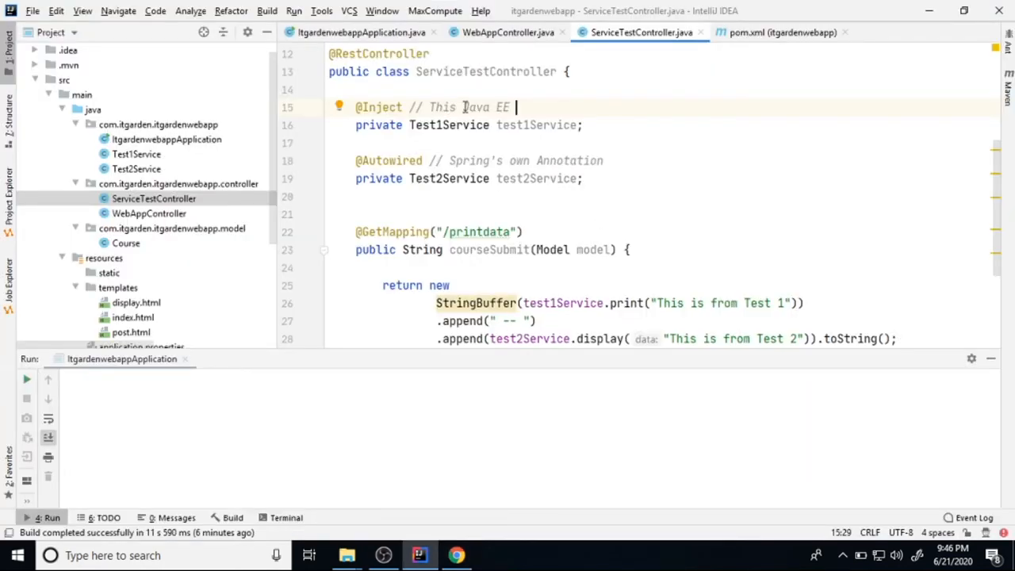
text(CDI Dependency Injection)
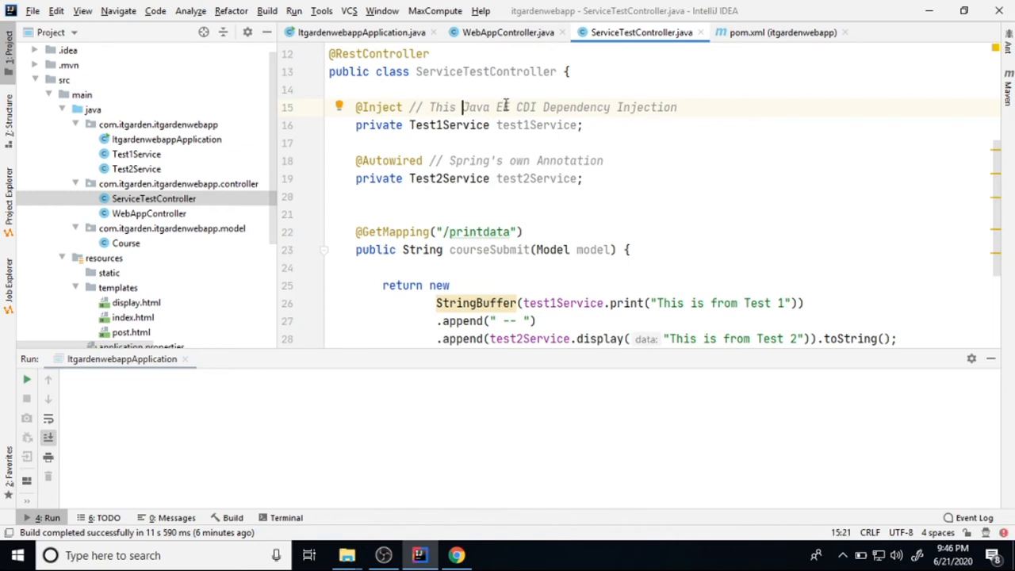
scroll(down, 3)
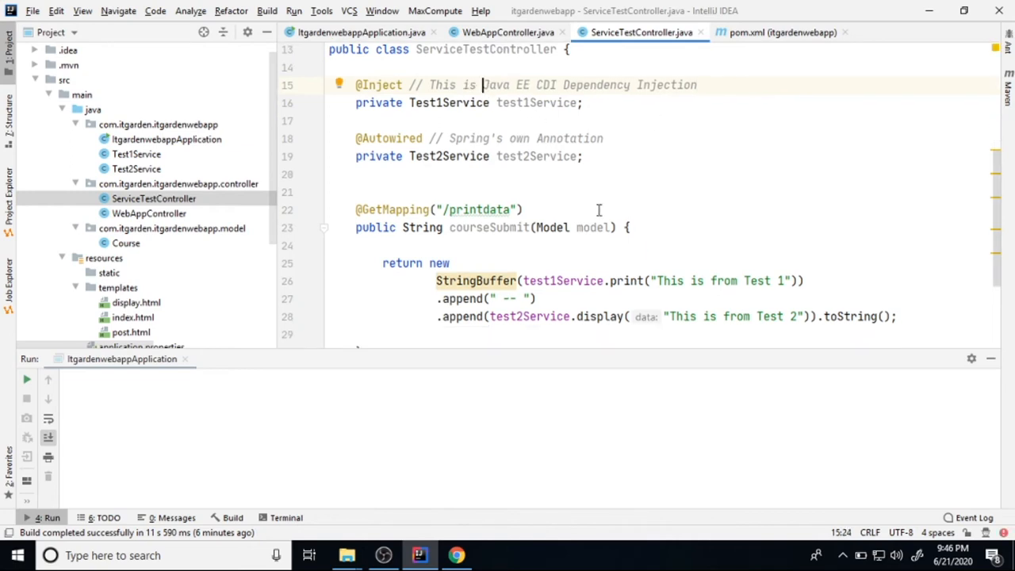
scroll(down, 3)
text(printdata)
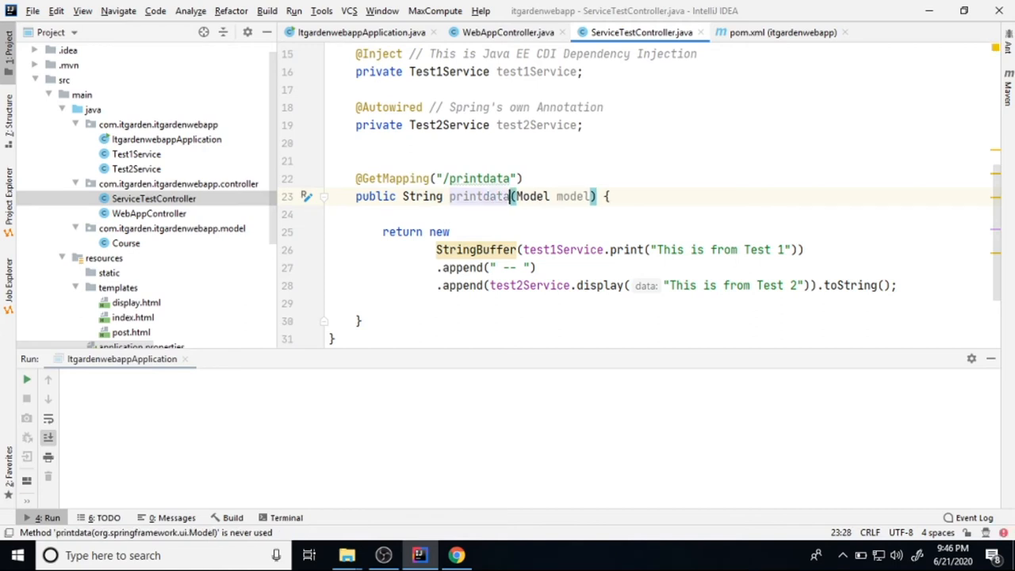
Step: Rename courseSubmit to printdata and remove its Model model parameter
double_click(479, 197)
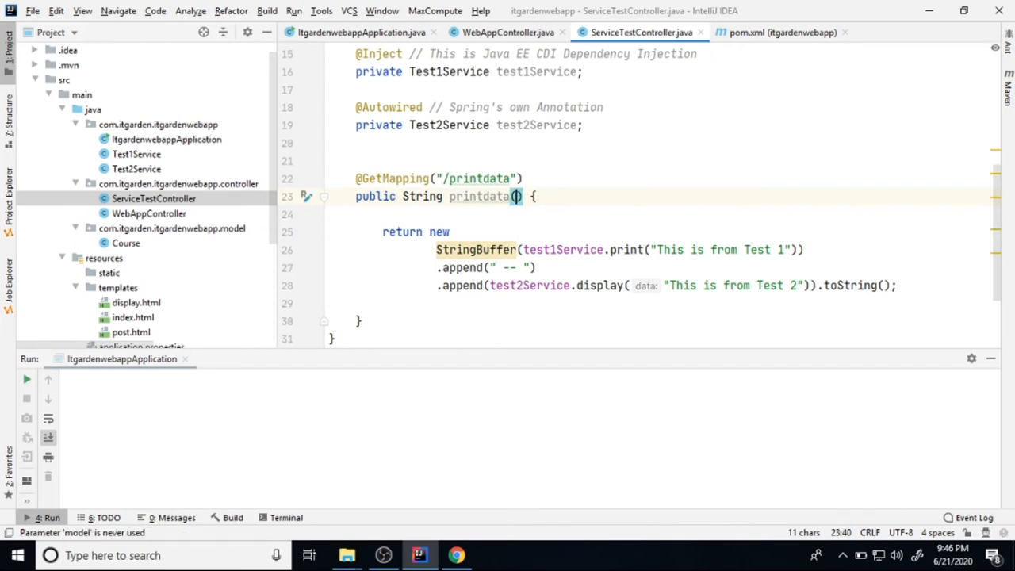
double_click(479, 197)
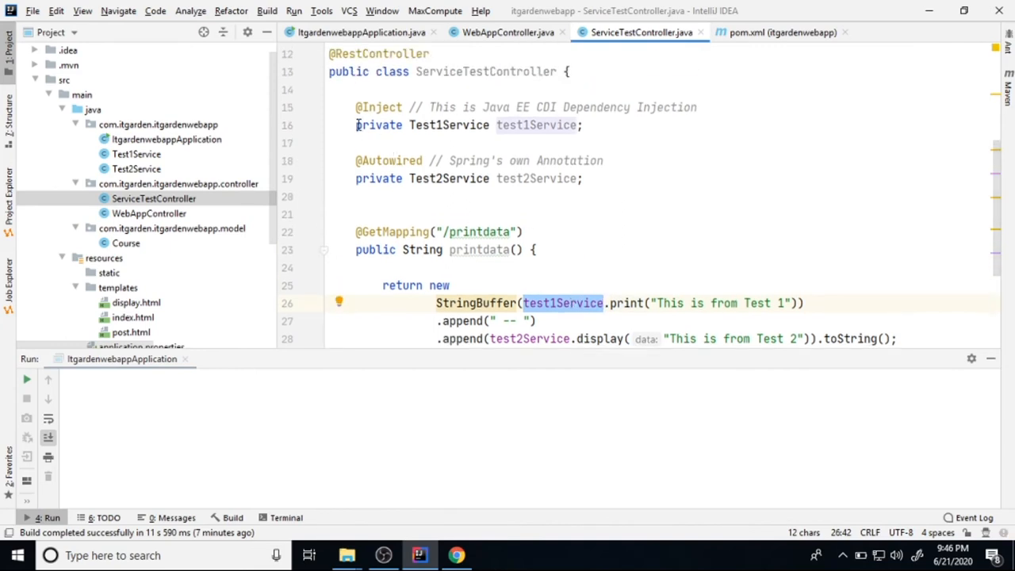
scroll(down, 3)
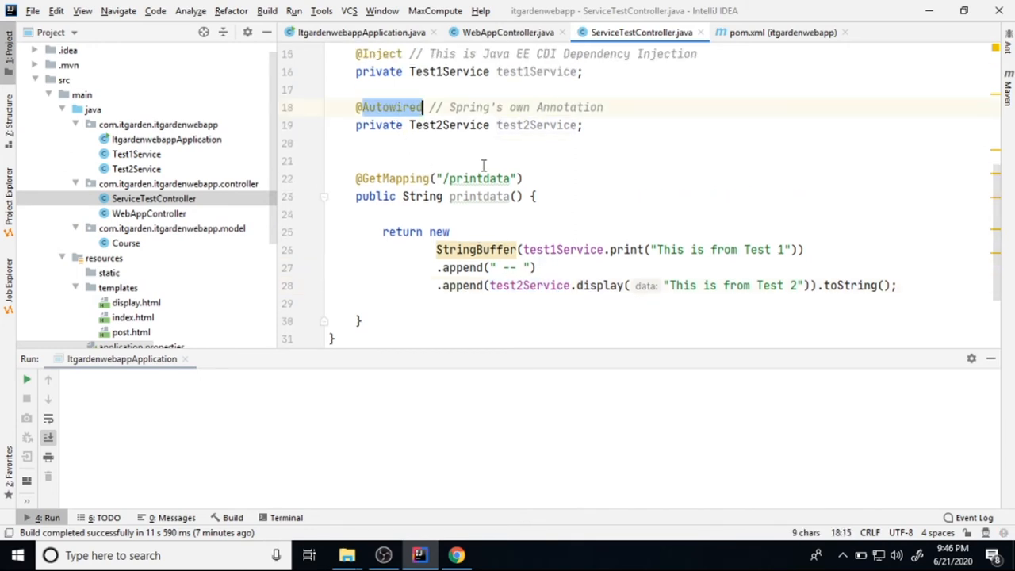
scroll(down, 3)
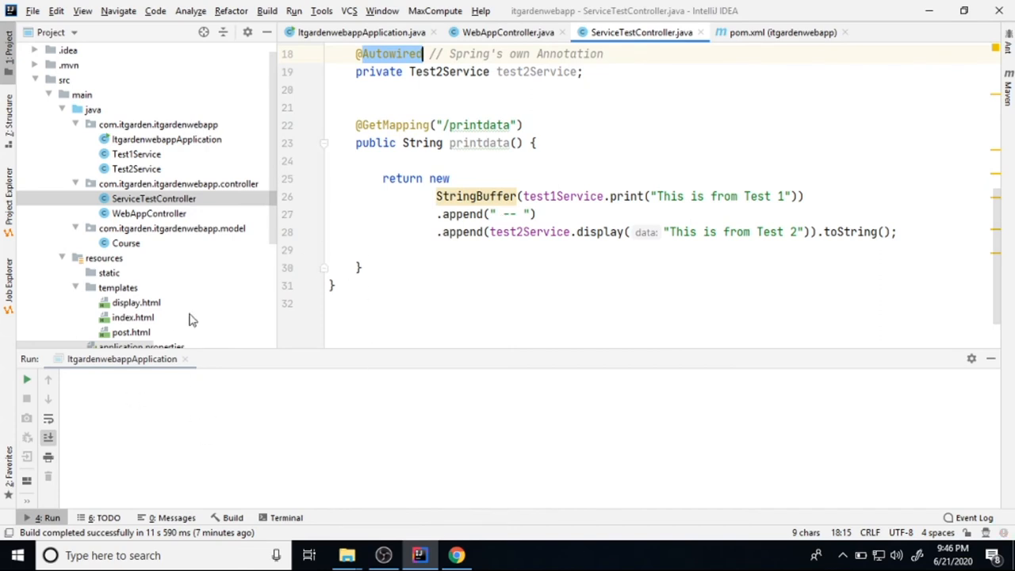
Step: Run the ItgardenwebappApplication Spring Boot configuration
click(294, 10)
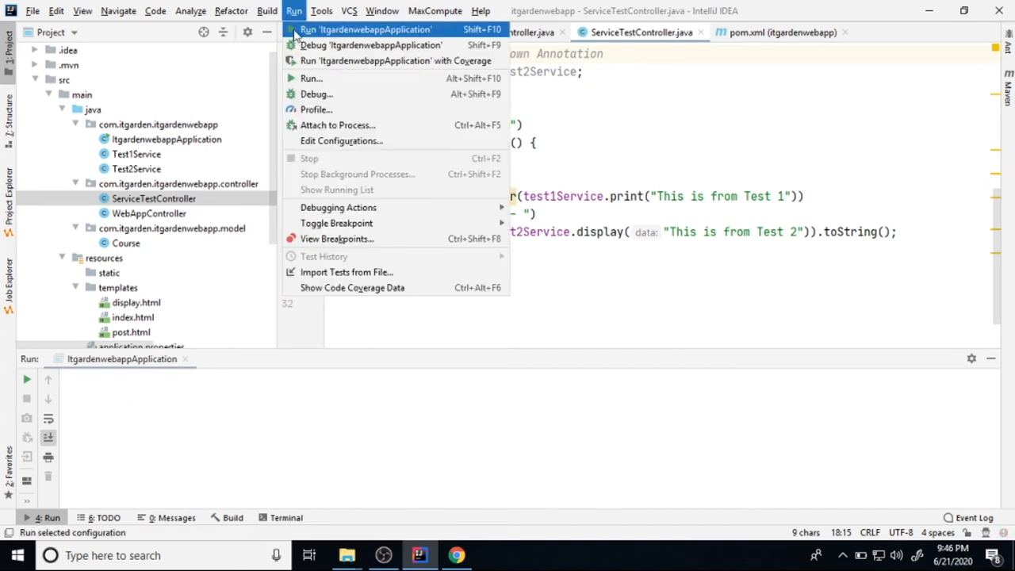
click(365, 28)
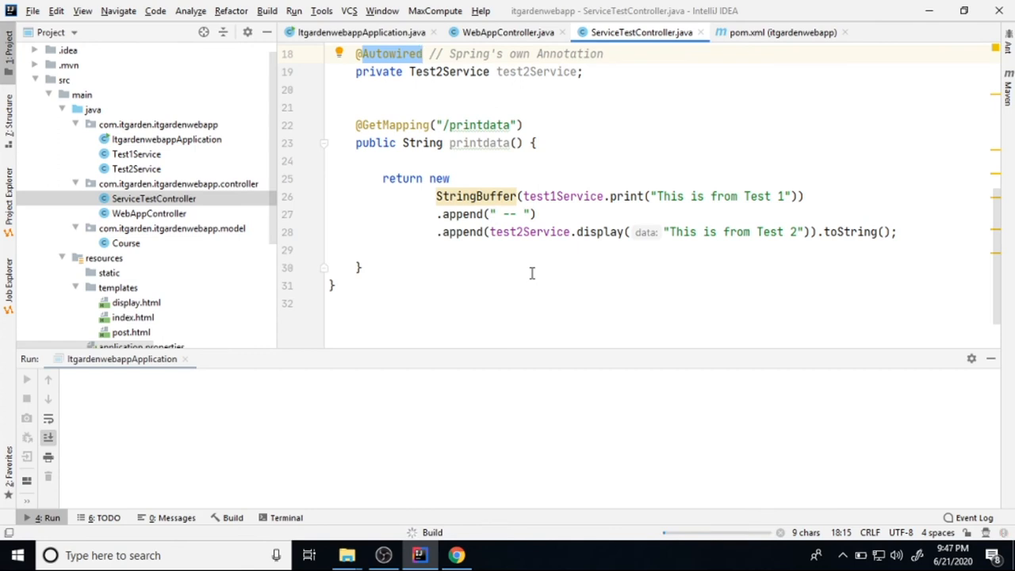
click(669, 124)
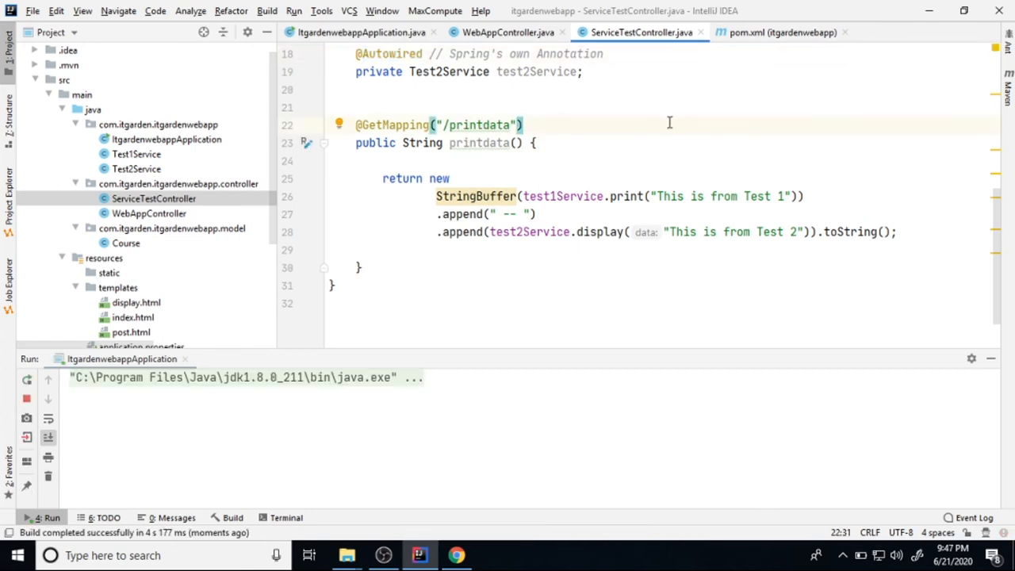
text(//)
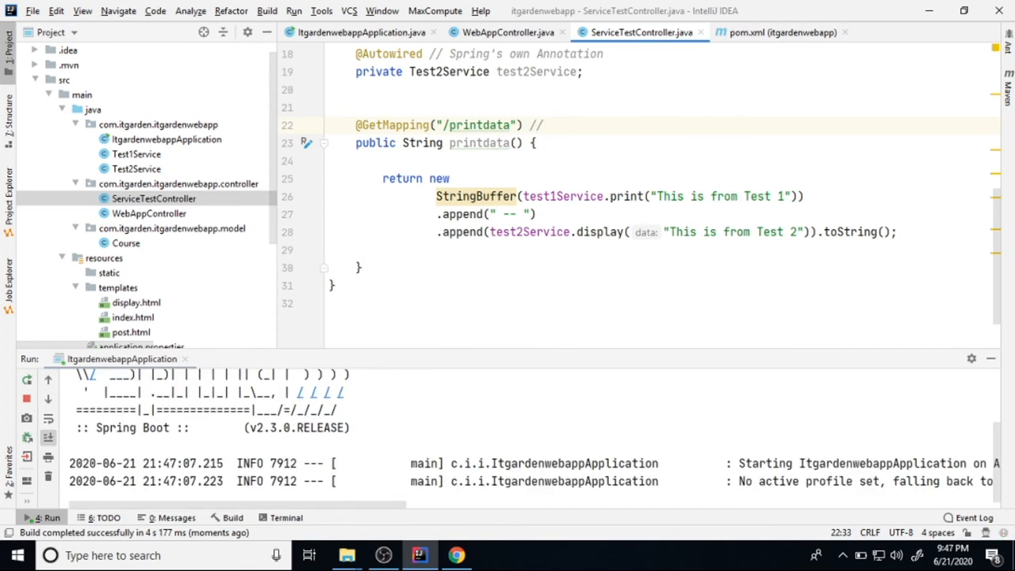
text(local)
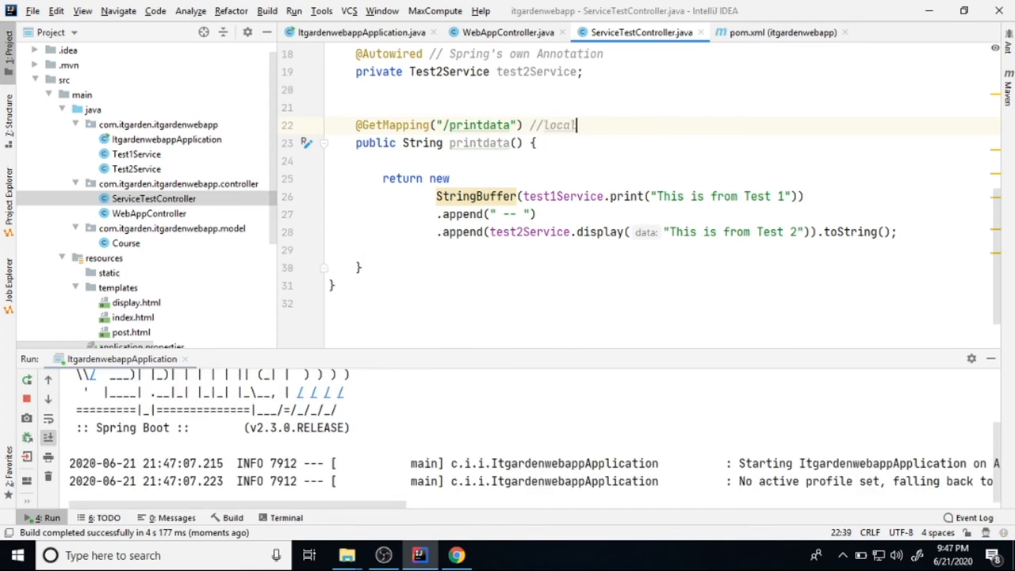
text(host:8)
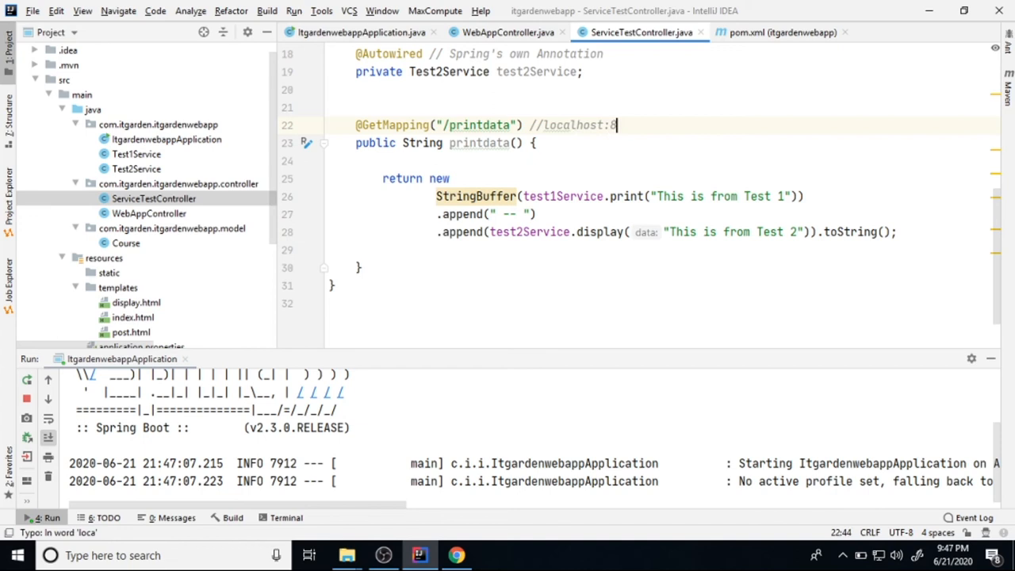
text(080/)
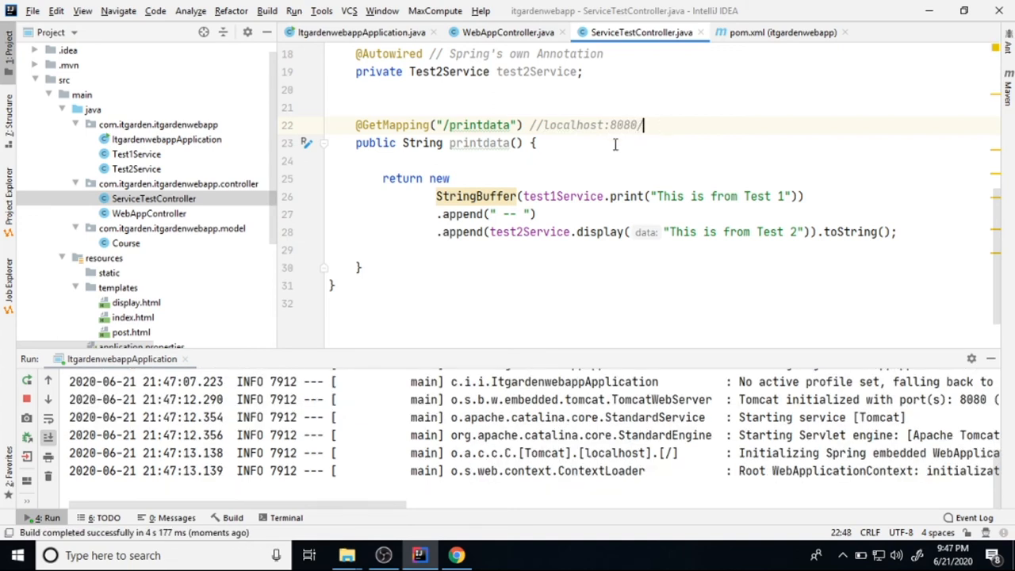
text(printdata)
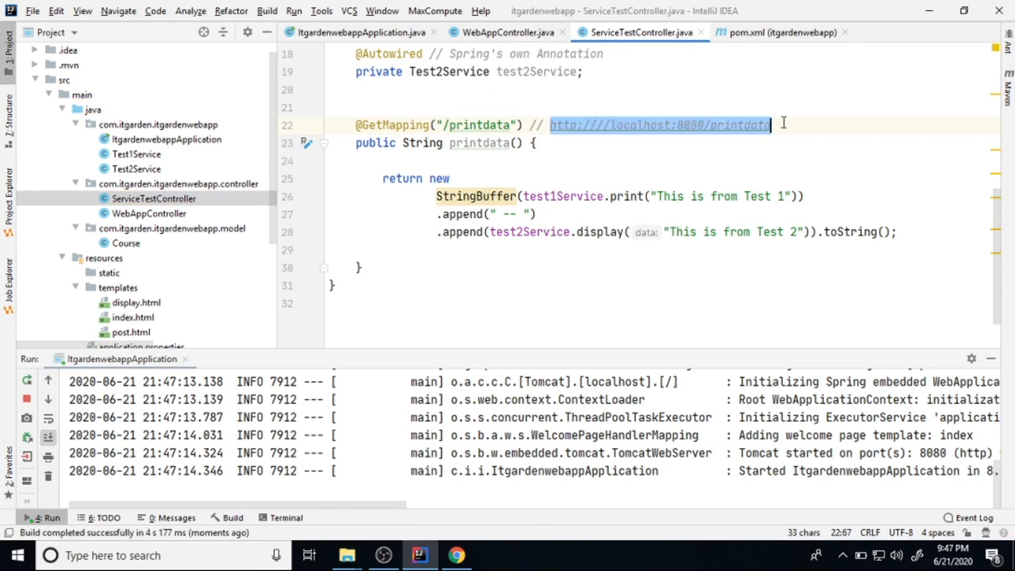
click(457, 555)
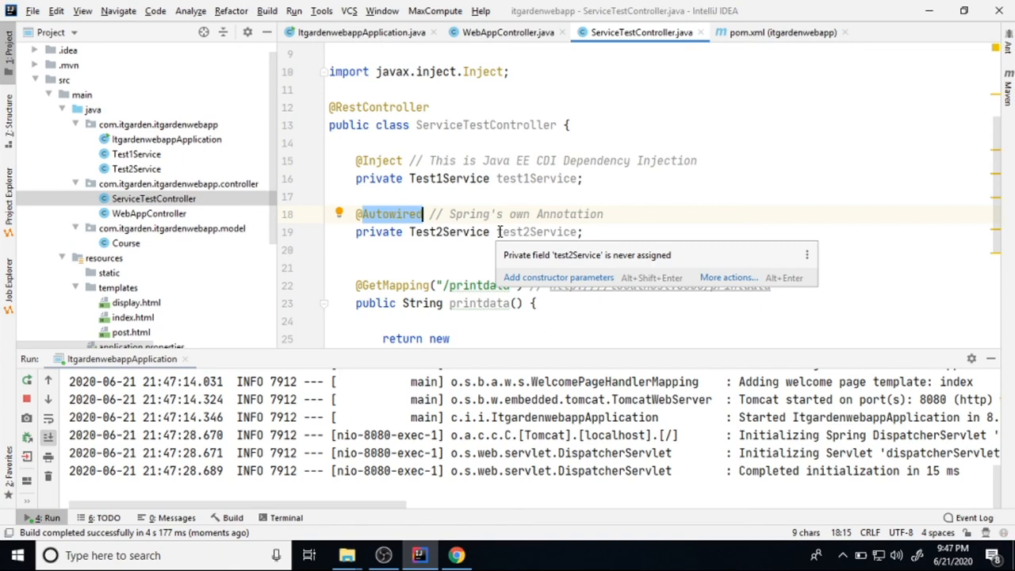
mouse_move(658, 252)
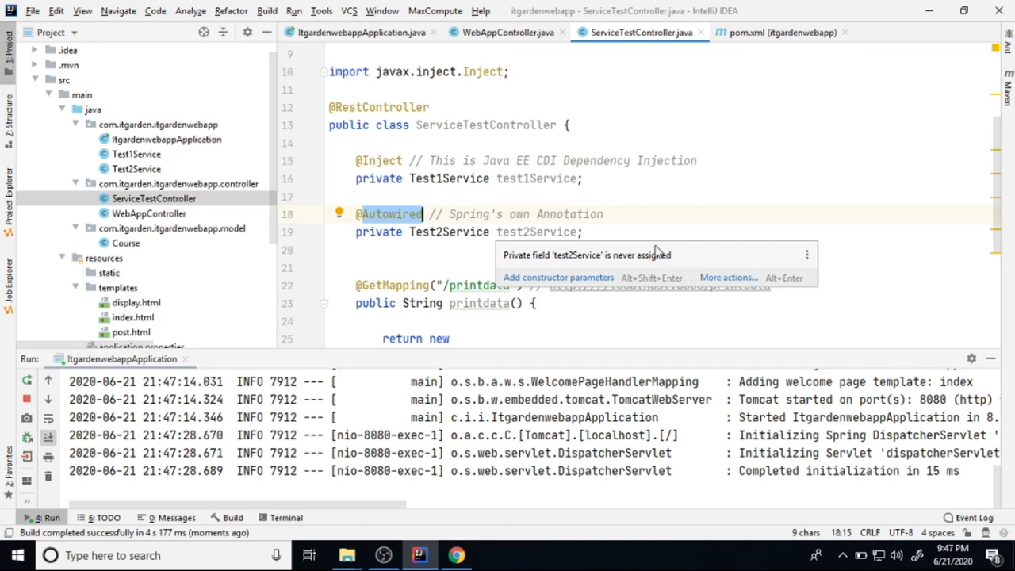